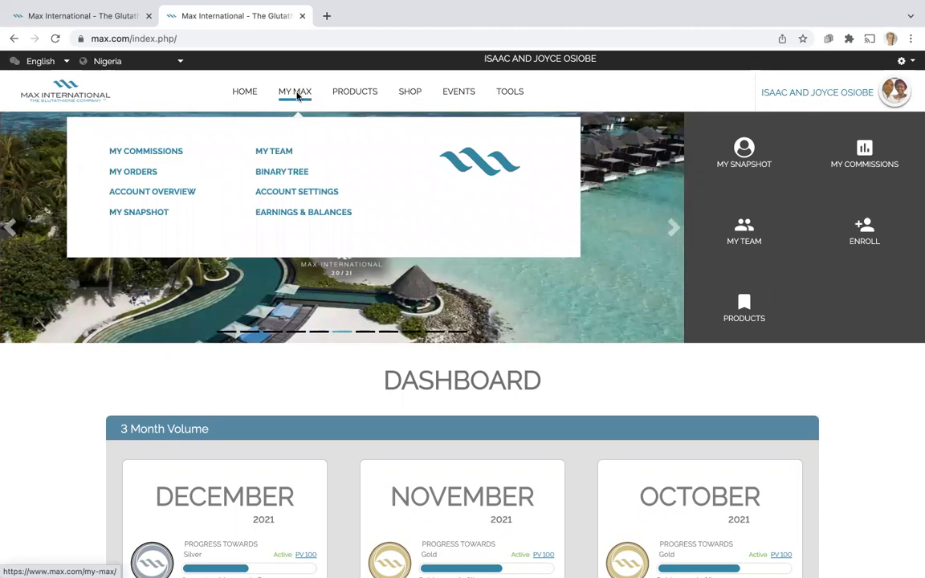
{"action": "mouse_move", "coordinate": [304, 212]}
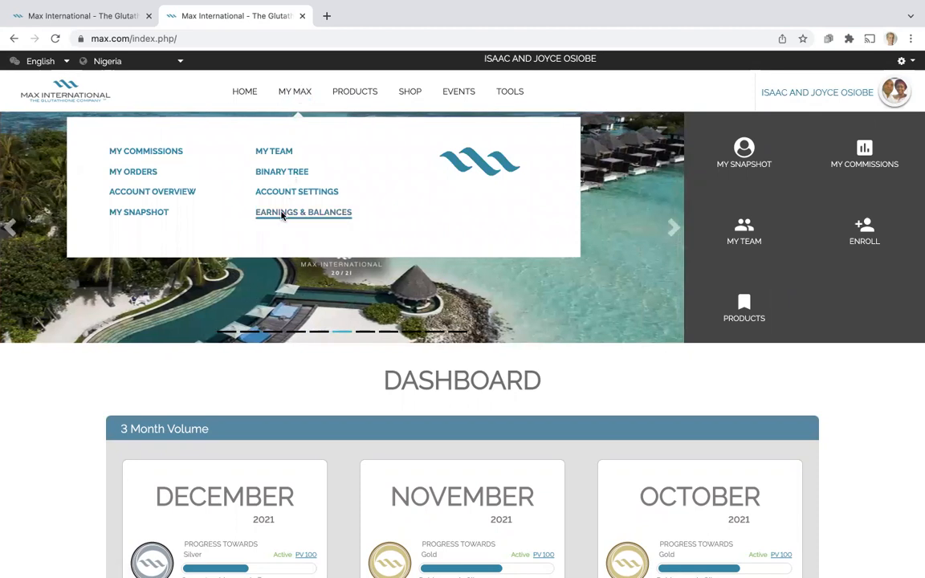
Go to the Earnings & Balances page from the My Max menu.
{"action": "left_click", "coordinate": [304, 212]}
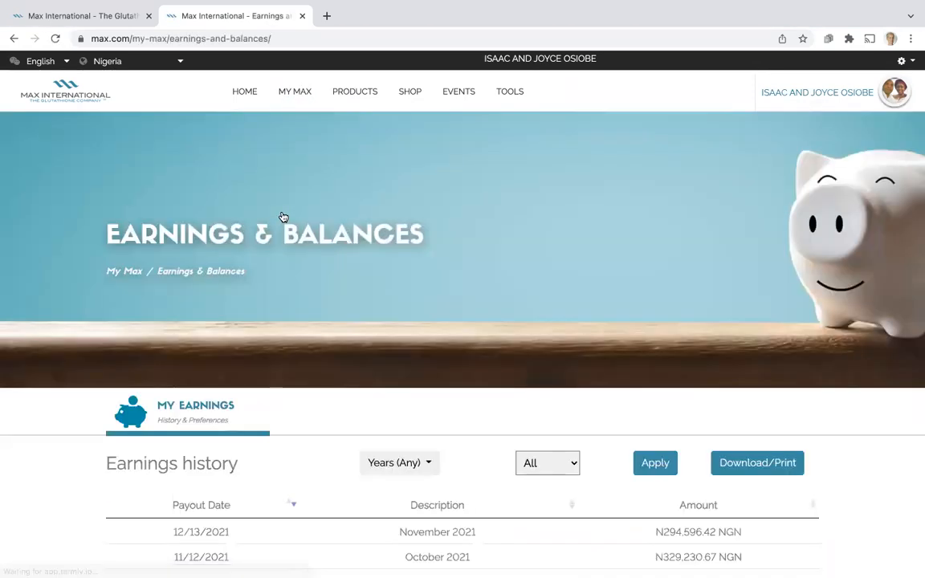
{"action": "mouse_move", "coordinate": [416, 260]}
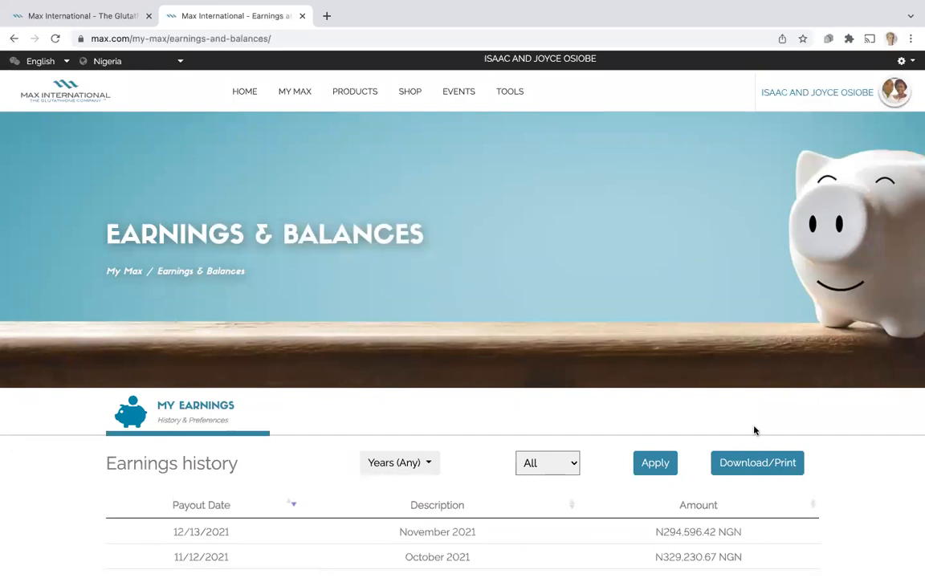
{"action": "scroll", "scroll_direction": "down", "scroll_amount": 3}
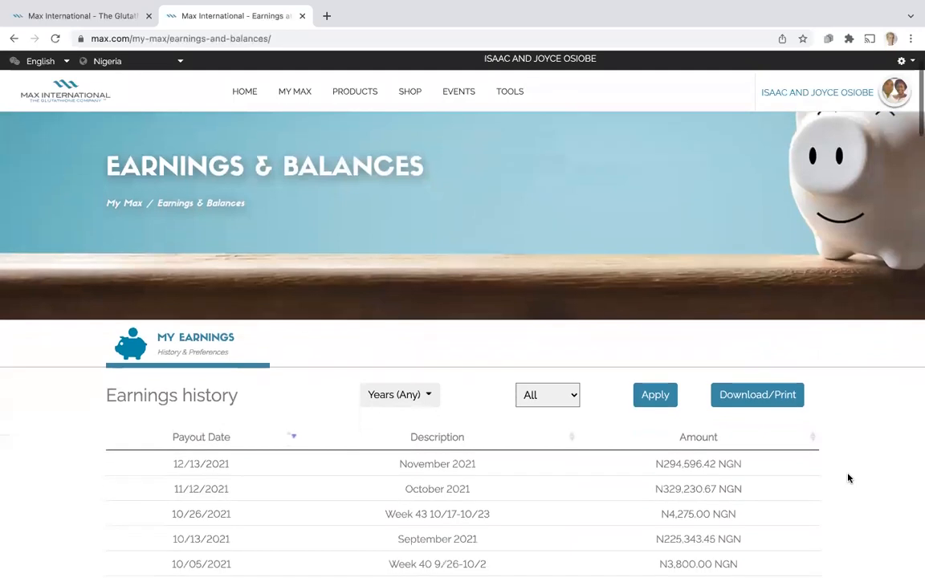
{"action": "scroll", "scroll_direction": "down", "scroll_amount": 3}
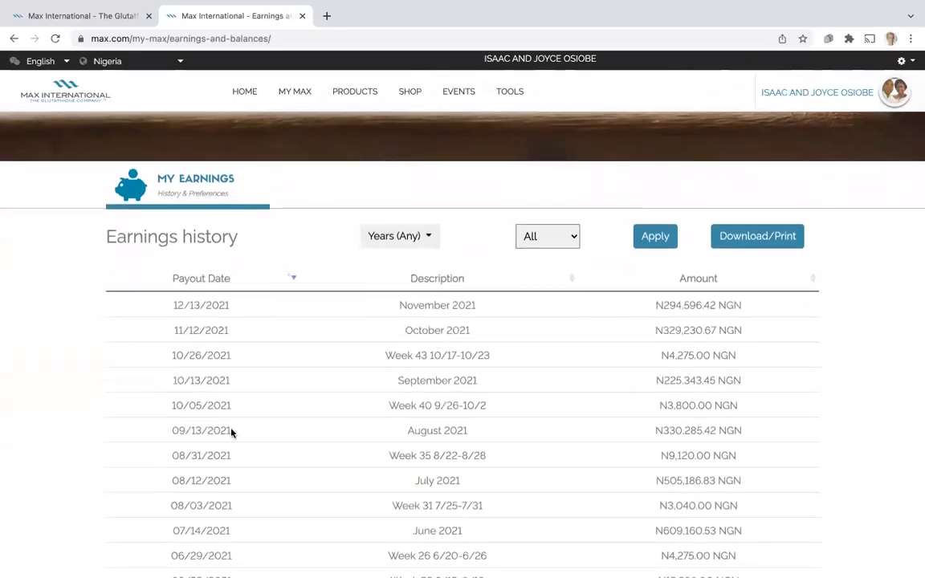
{"action": "mouse_move", "coordinate": [223, 430]}
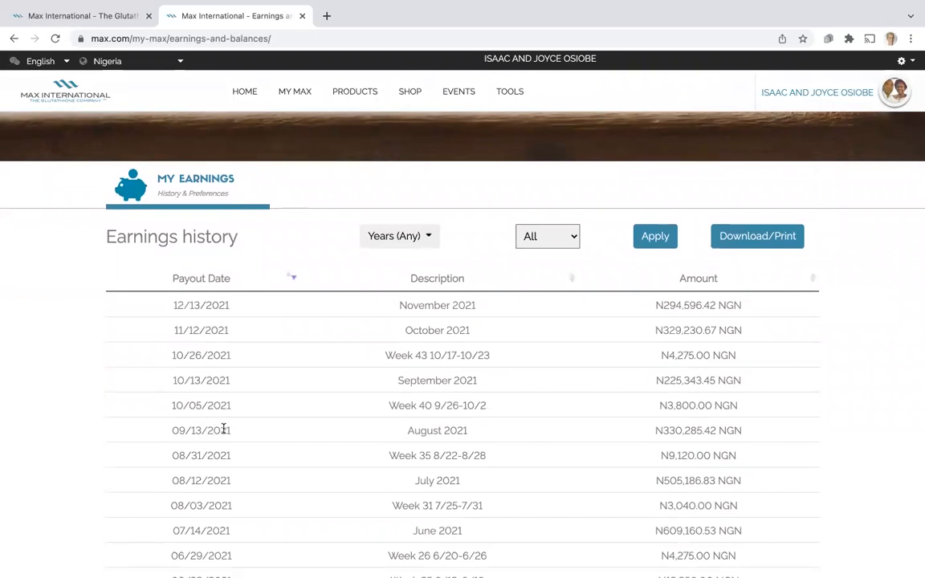
{"action": "mouse_move", "coordinate": [216, 331]}
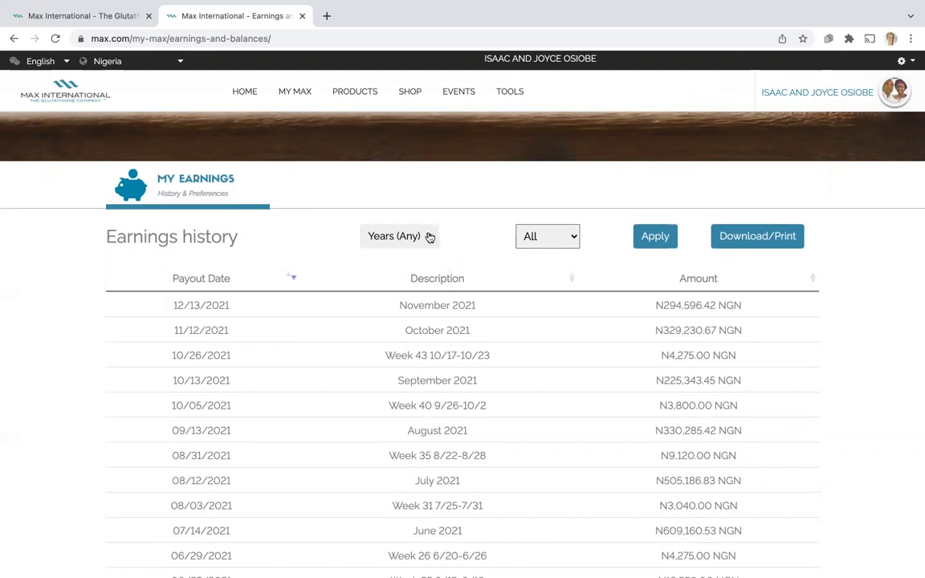
Filter the earnings history to 2020 and view the total of N 2,100,122.86 NGN.
{"action": "left_click", "coordinate": [398, 234]}
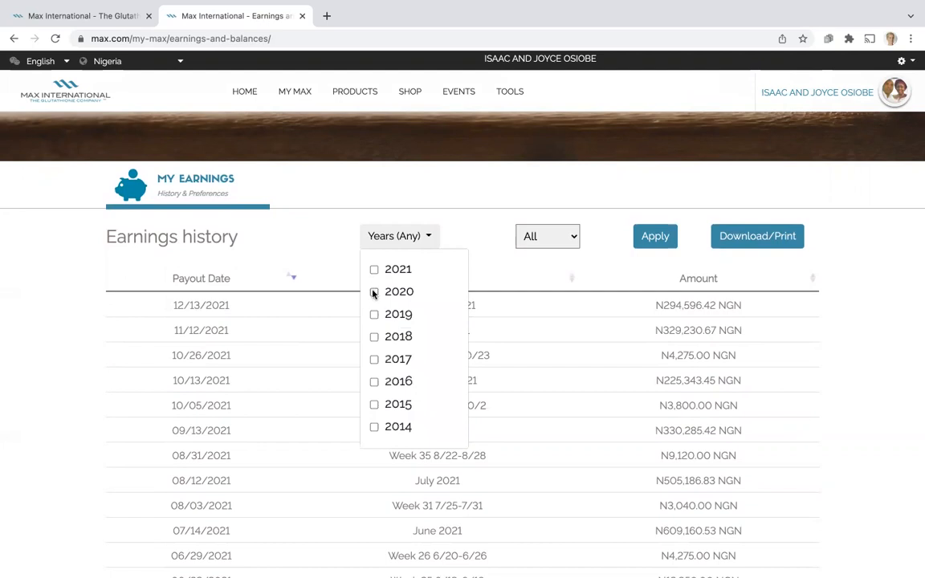
{"action": "left_click", "coordinate": [374, 292]}
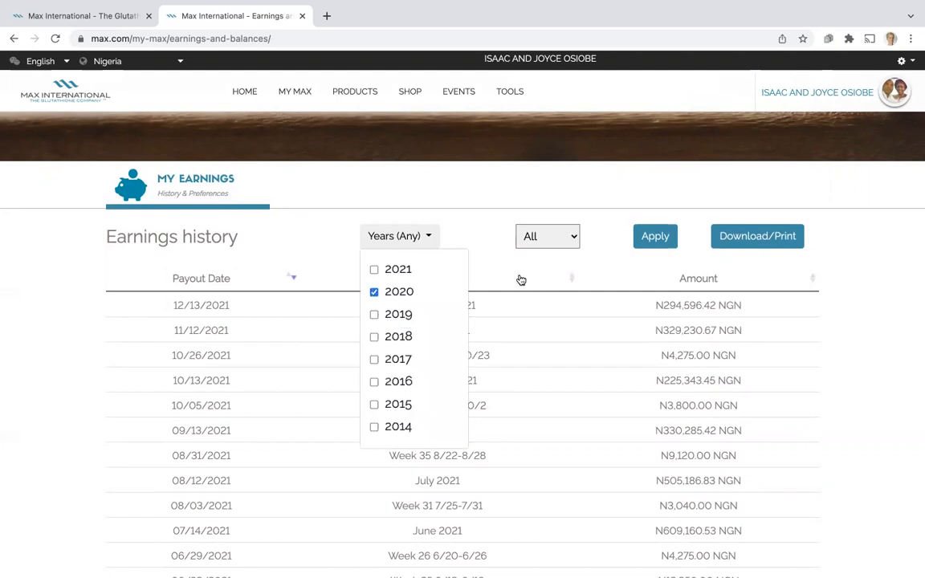
{"action": "left_click", "coordinate": [655, 235]}
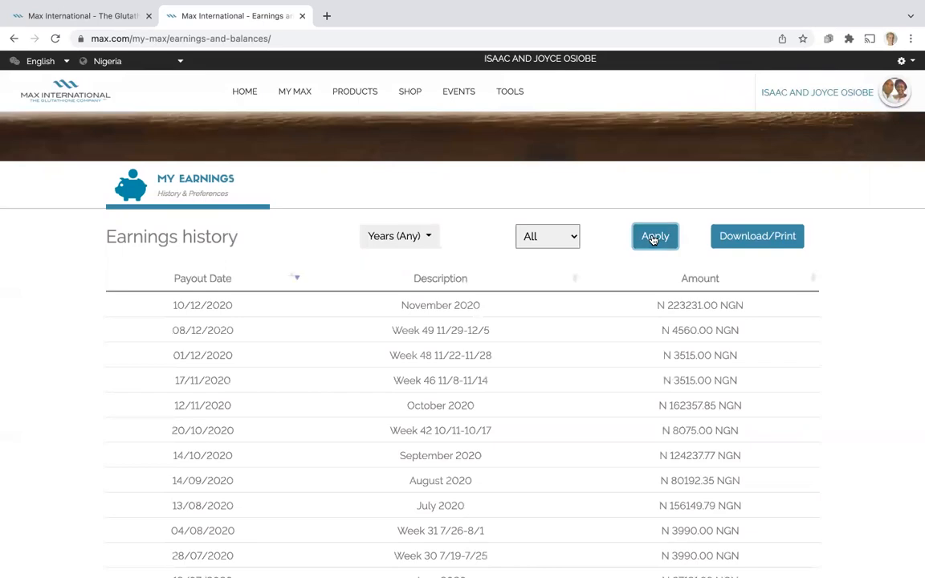
{"action": "scroll", "scroll_direction": "down", "scroll_amount": 3}
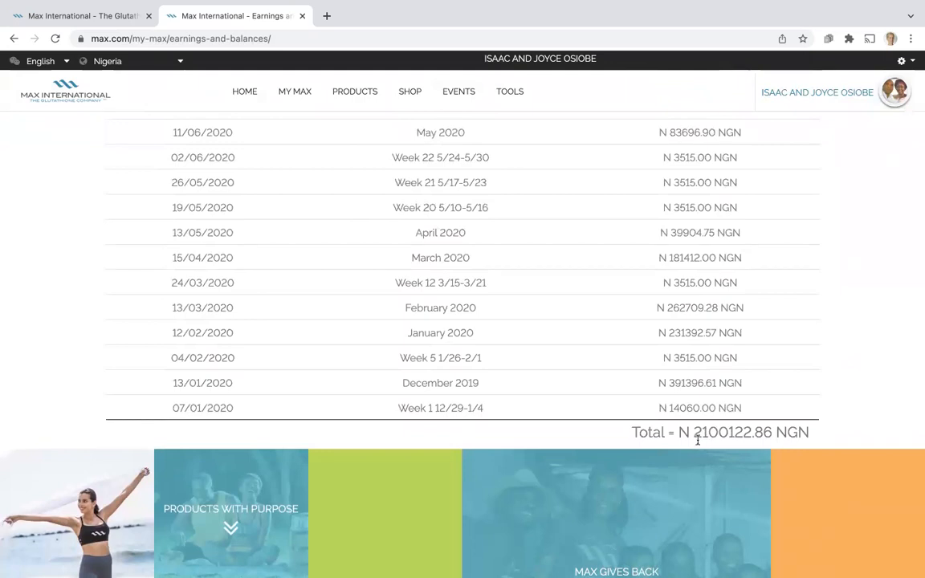
{"action": "scroll", "scroll_direction": "up", "scroll_amount": 3}
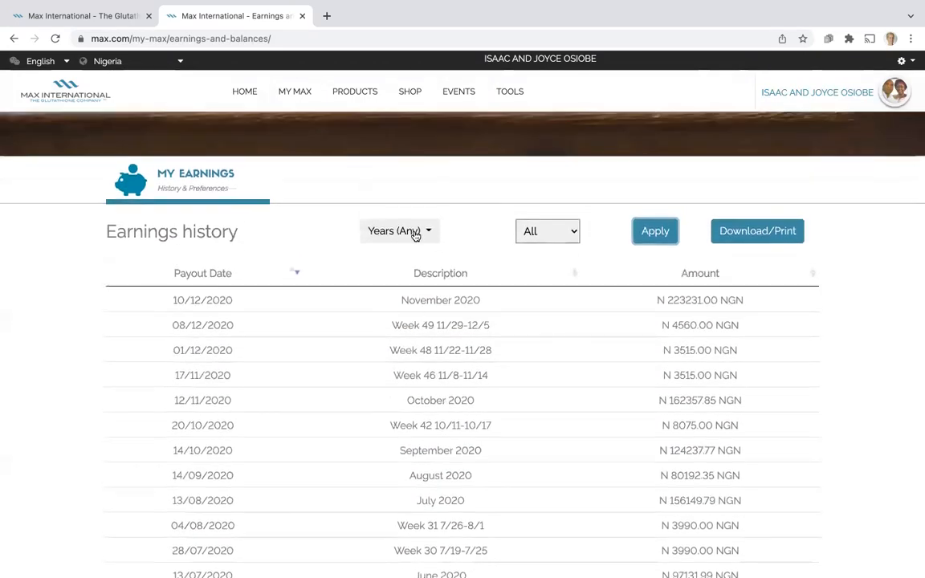
Filter the earnings history to 2021 and view the total of N 5,013,069.52 NGN.
{"action": "left_click", "coordinate": [398, 232]}
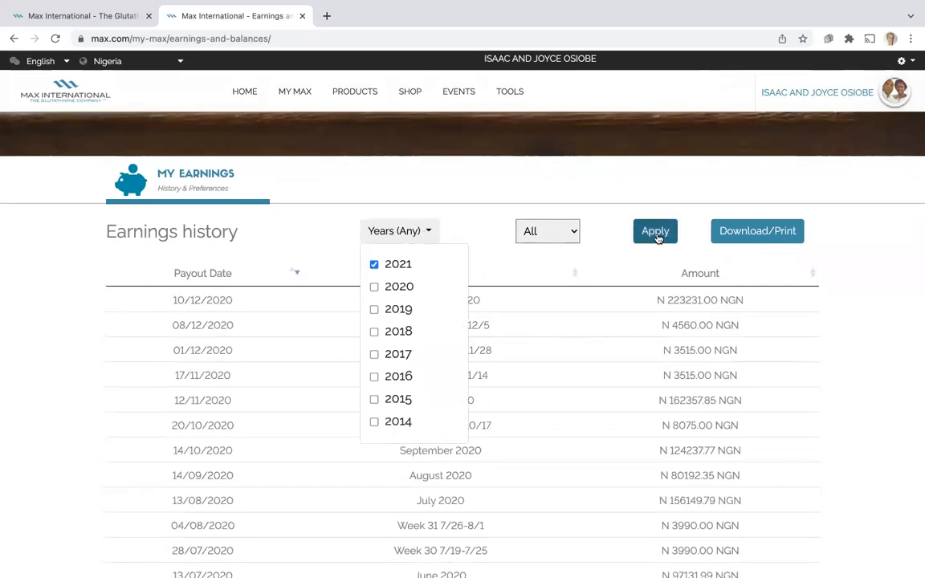
{"action": "left_click", "coordinate": [655, 231]}
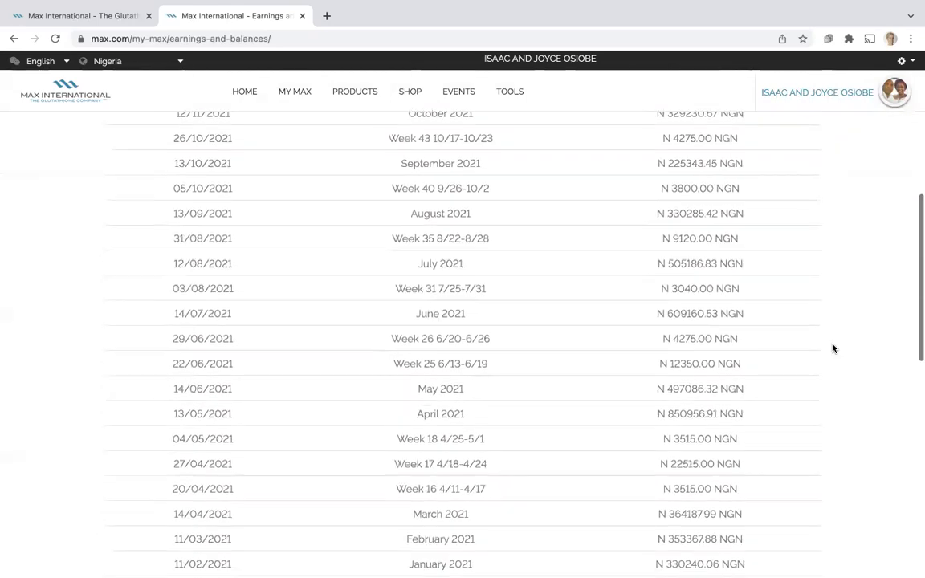
{"action": "scroll", "scroll_direction": "down", "scroll_amount": 3}
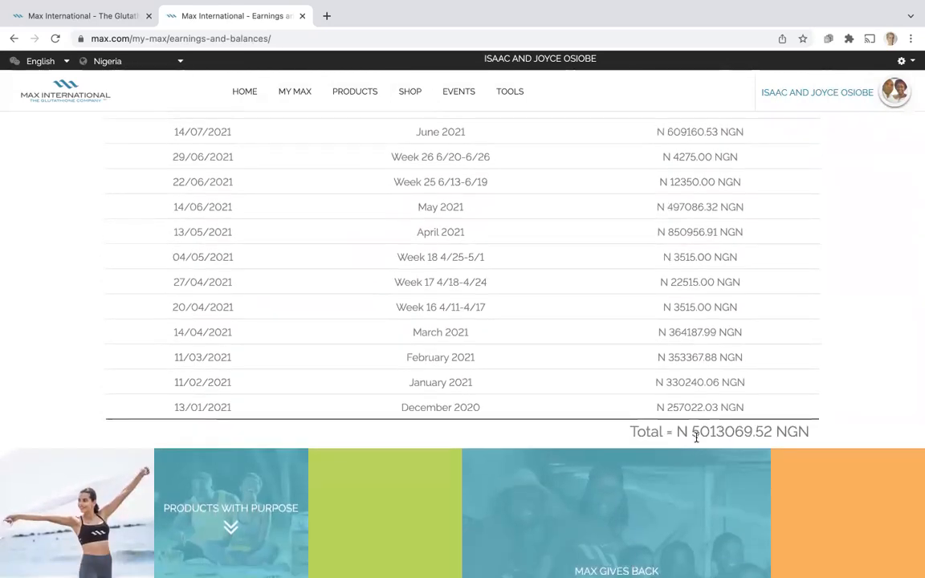
{"action": "scroll", "scroll_direction": "up", "scroll_amount": 3}
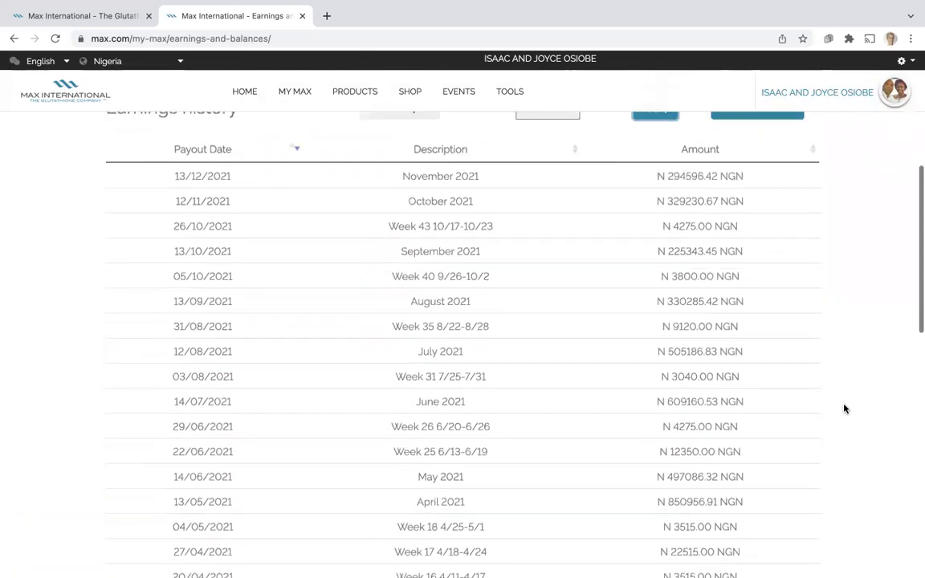